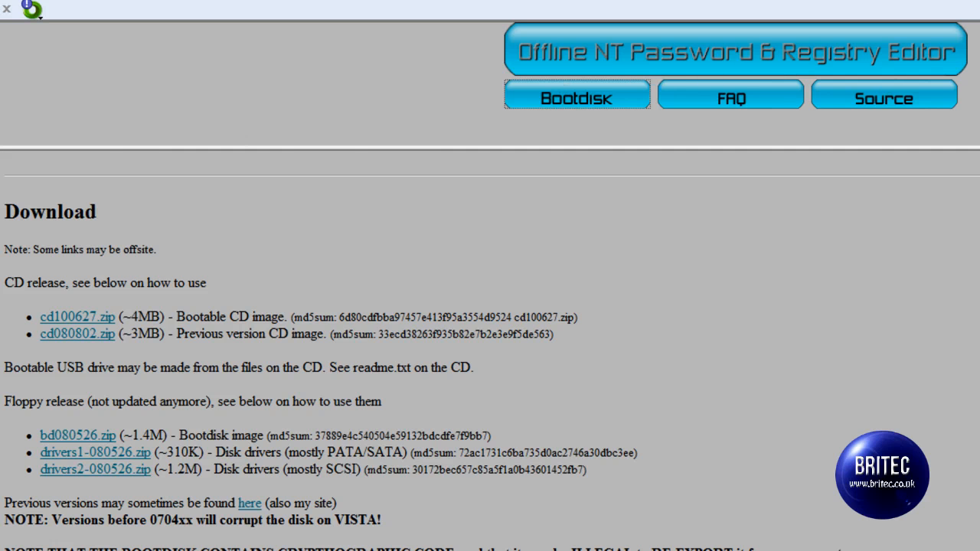
- Go to the Bootdisk page and scroll to the Download section listing cd100627.zip
click(576, 97)
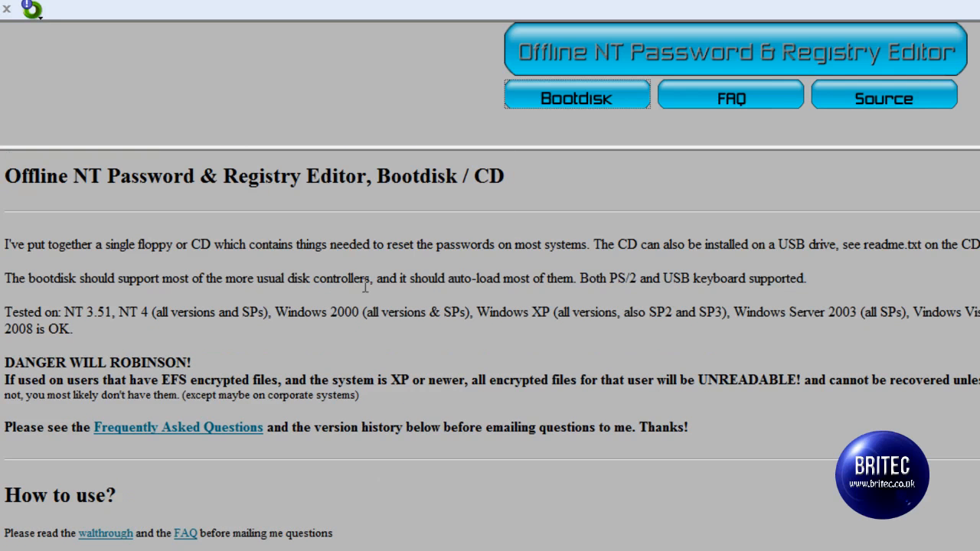
mouse_move(213, 14)
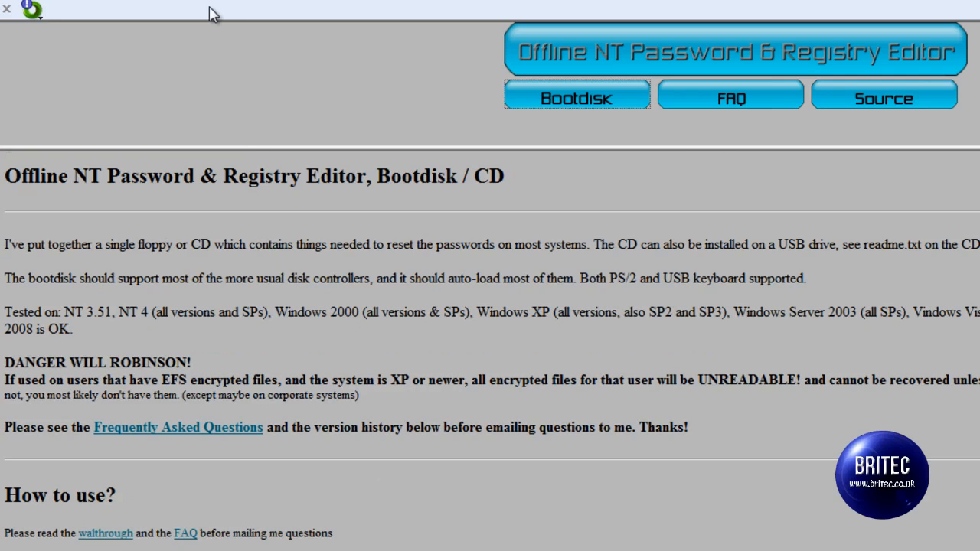
mouse_move(550, 103)
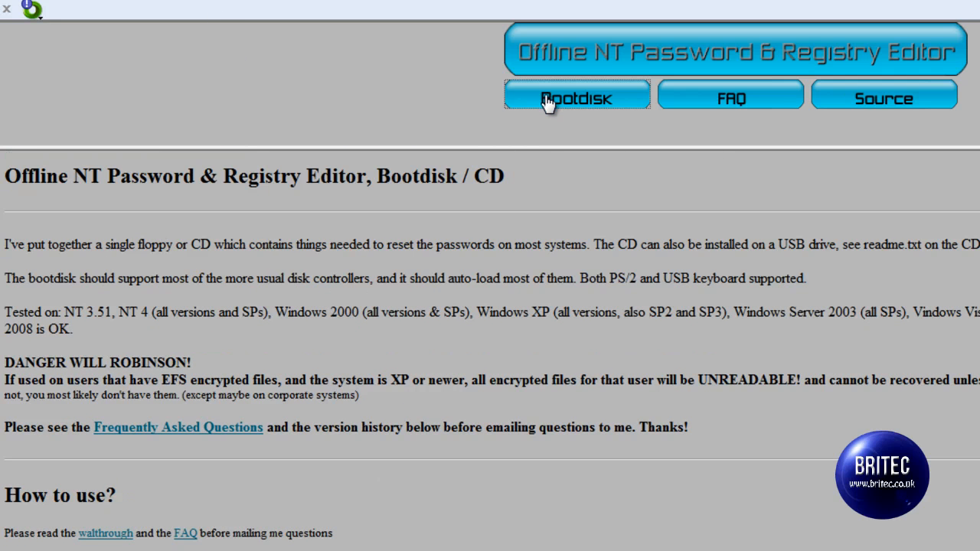
scroll(down, 3)
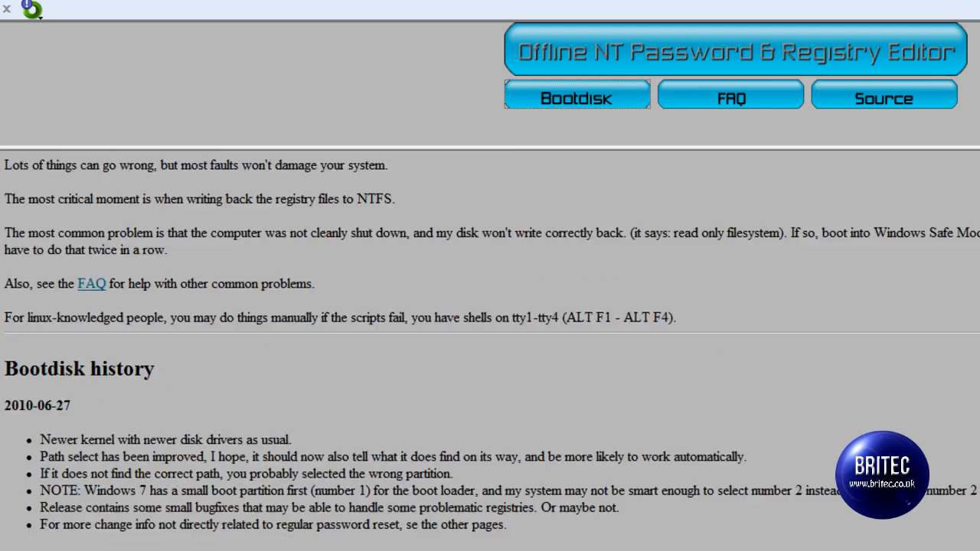
scroll(down, 3)
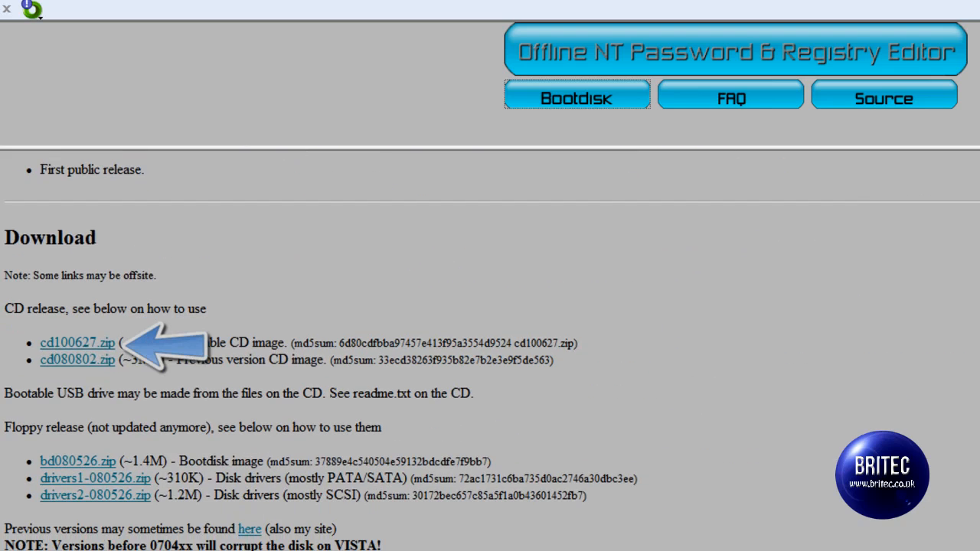
mouse_move(80, 354)
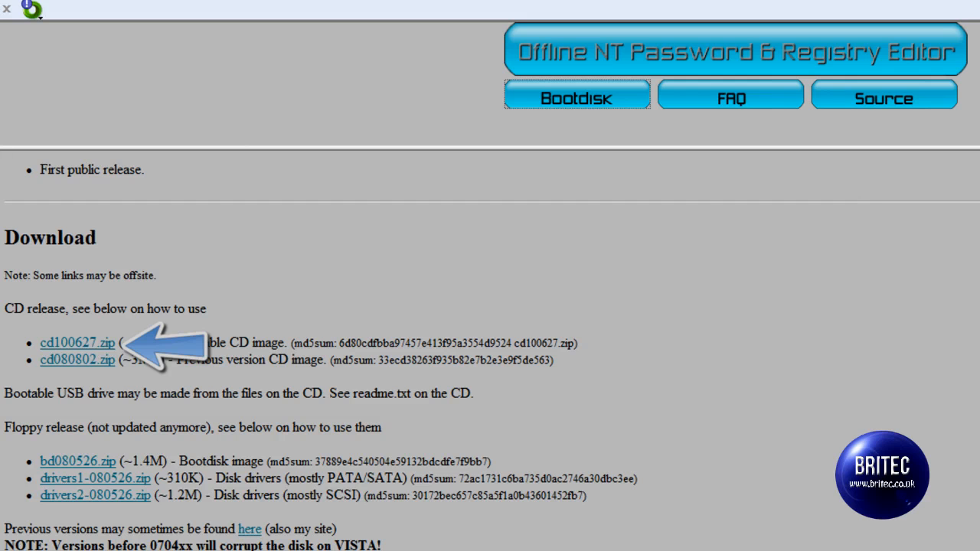
mouse_move(104, 358)
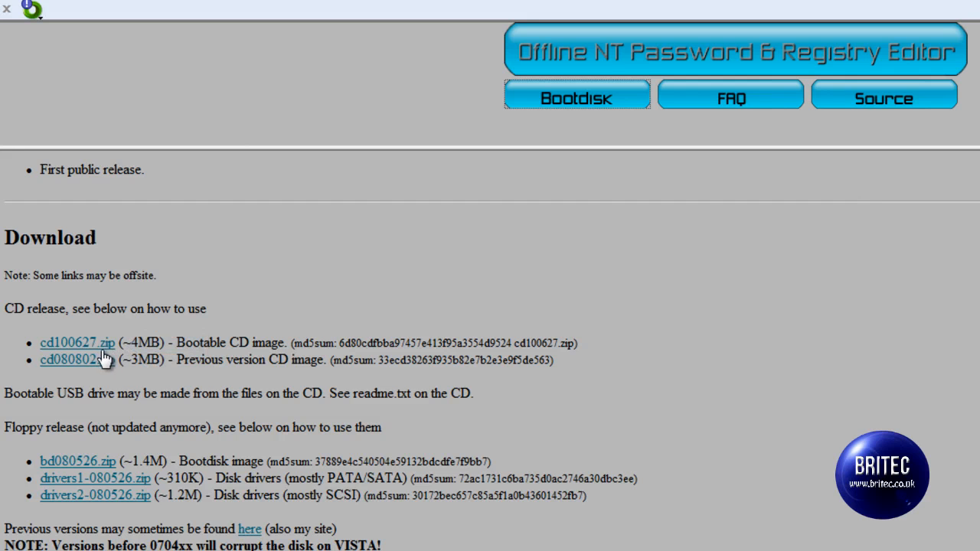
mouse_move(92, 341)
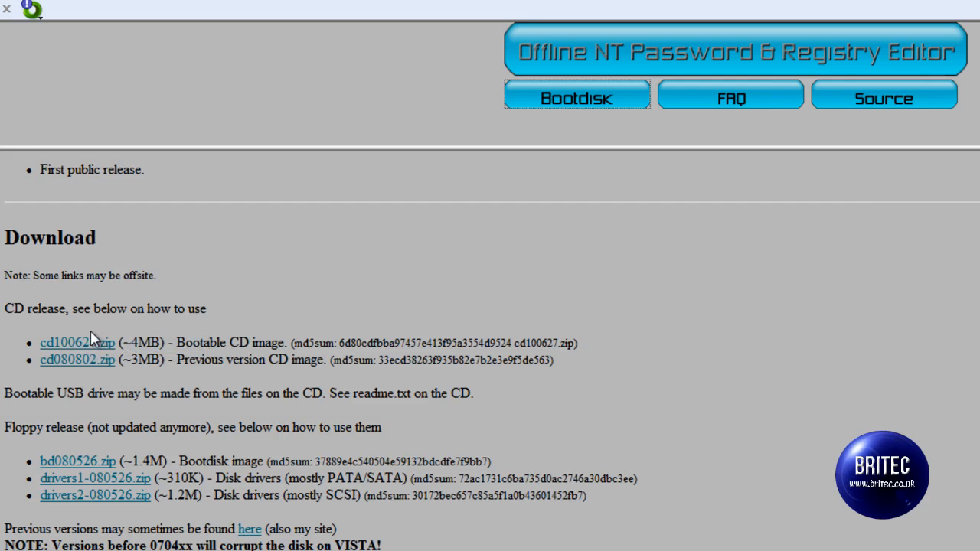
mouse_move(74, 354)
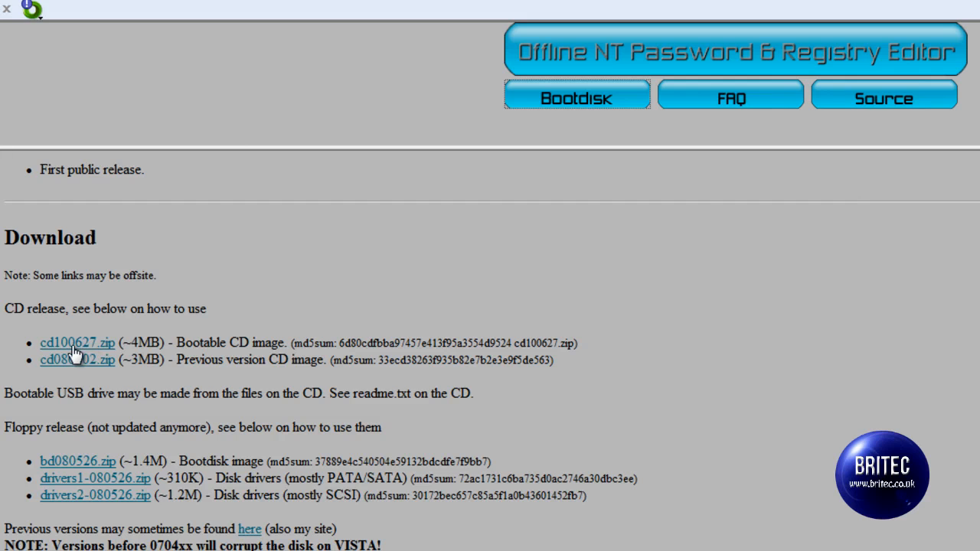
mouse_move(68, 347)
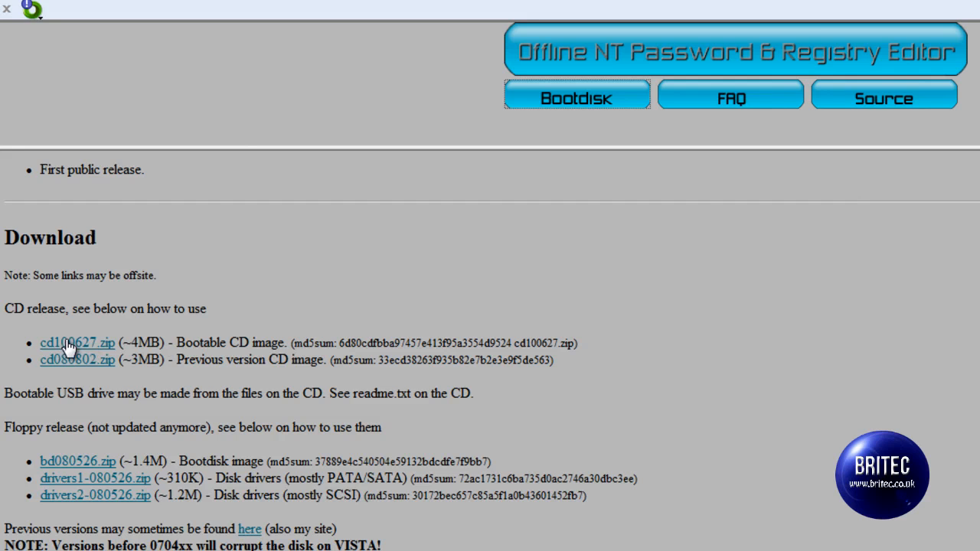
mouse_move(71, 352)
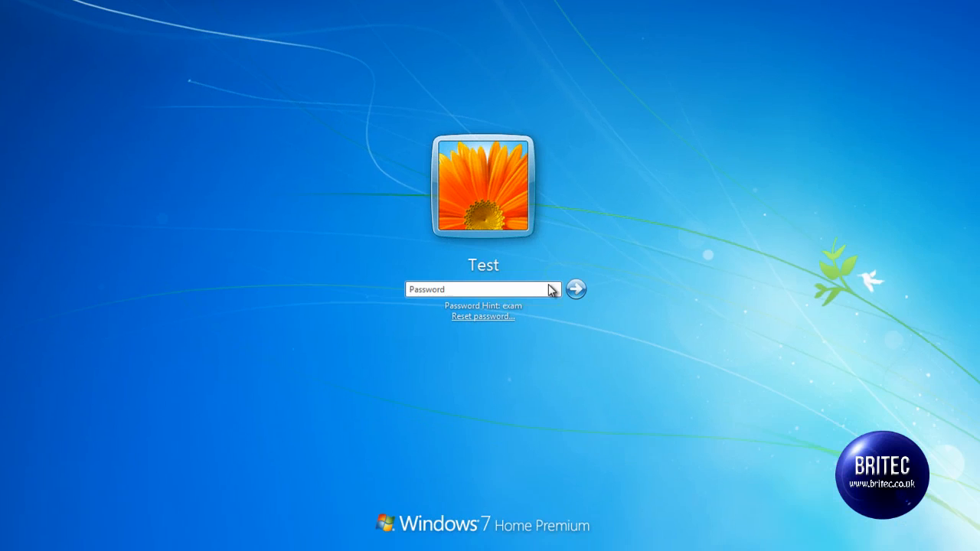
click(575, 289)
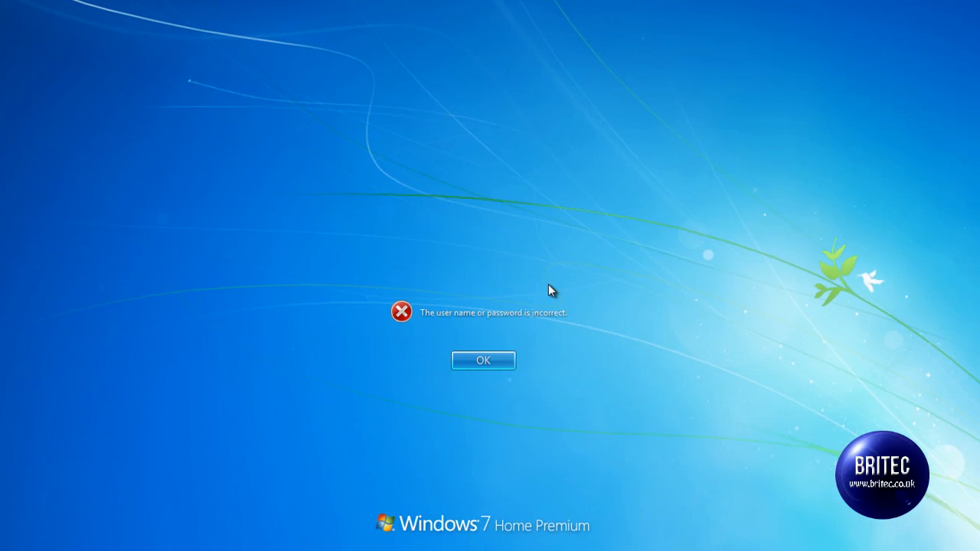
click(483, 360)
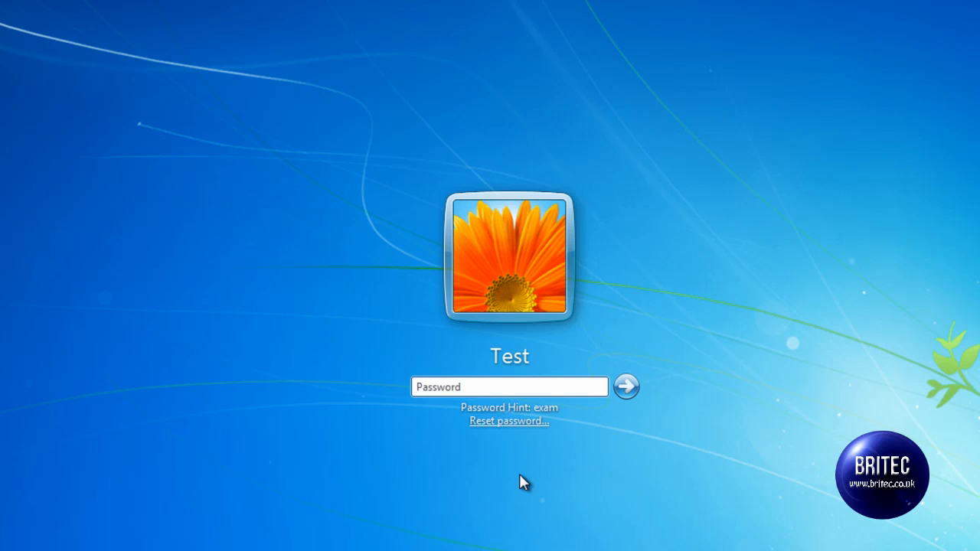
mouse_move(278, 413)
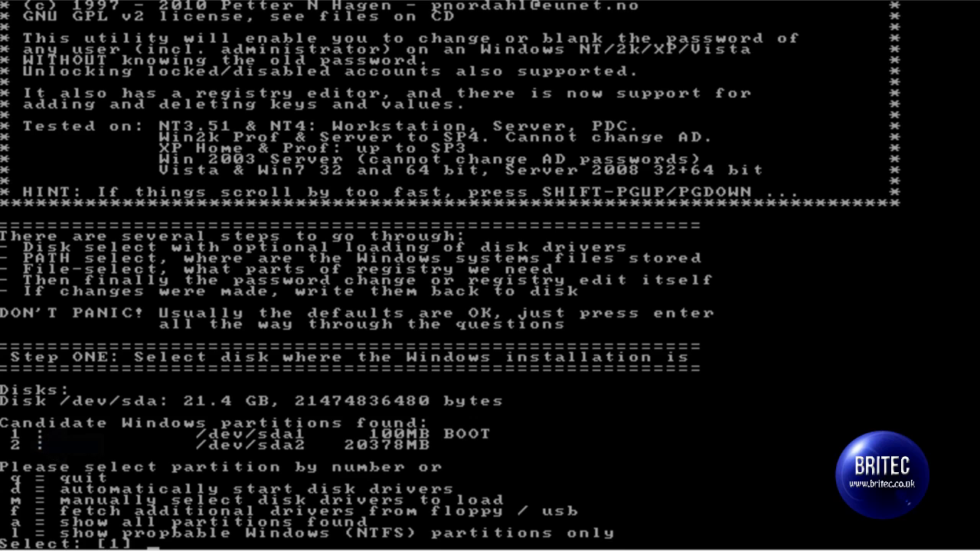
- Select partition 2 (/dev/sda2) and accept the default Windows/System32/config registry path
text(2)
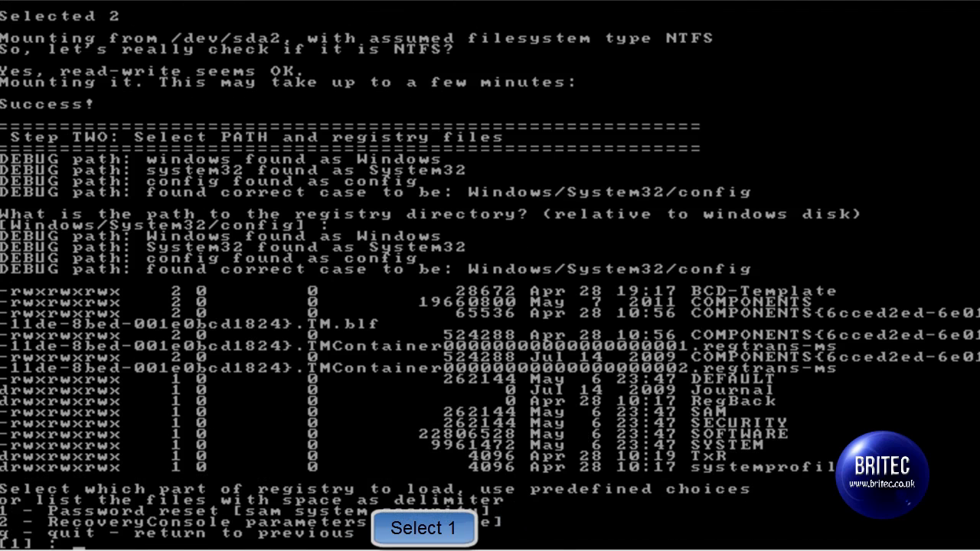
- Choose option 1, Password reset, loading the SAM, SYSTEM and SECURITY hives
click(424, 528)
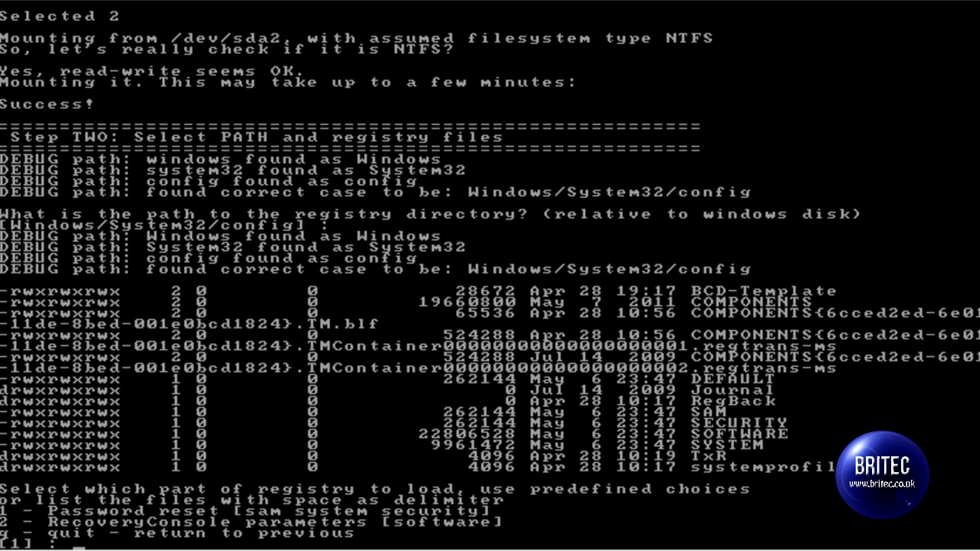
text(1)
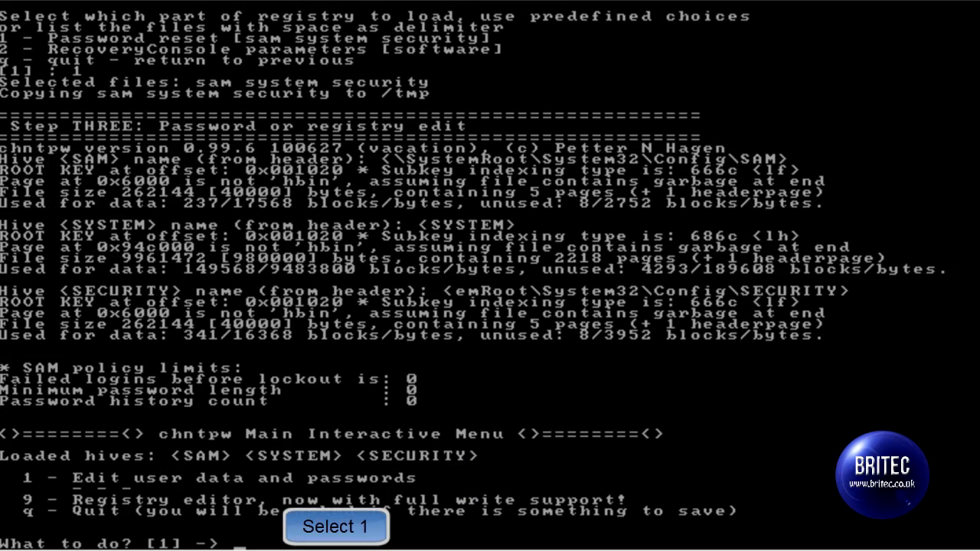
- Choose option 1, Edit user data and passwords, and select the user Test
click(335, 527)
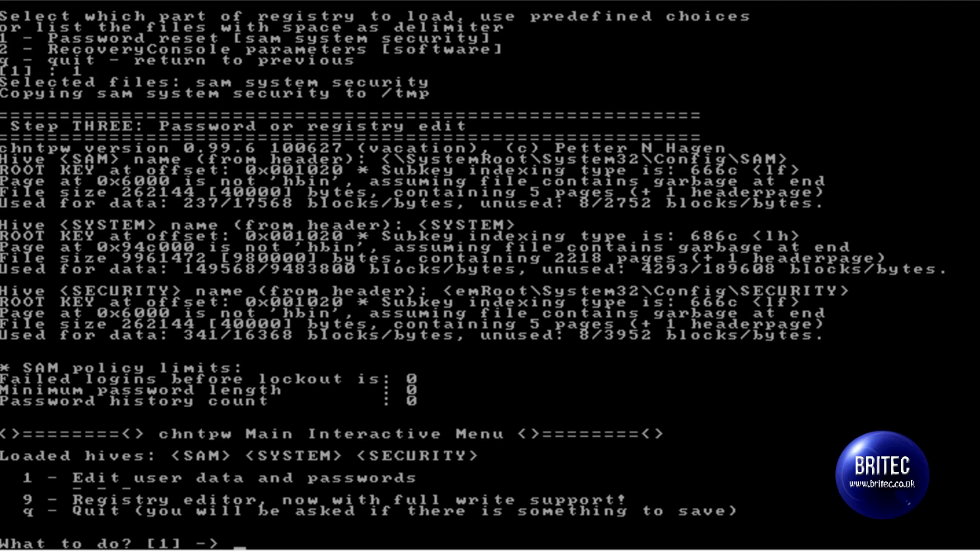
text(1)
text(Test)
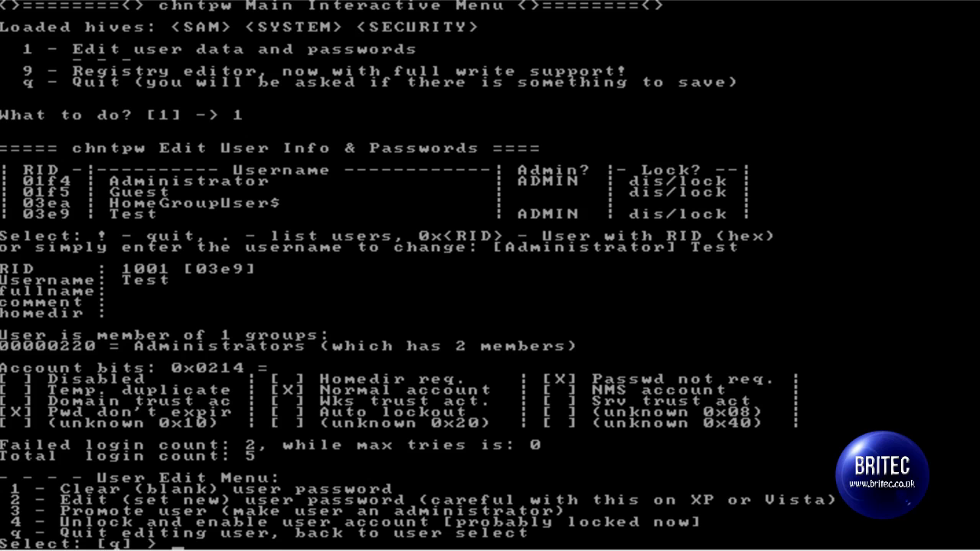
text(1)
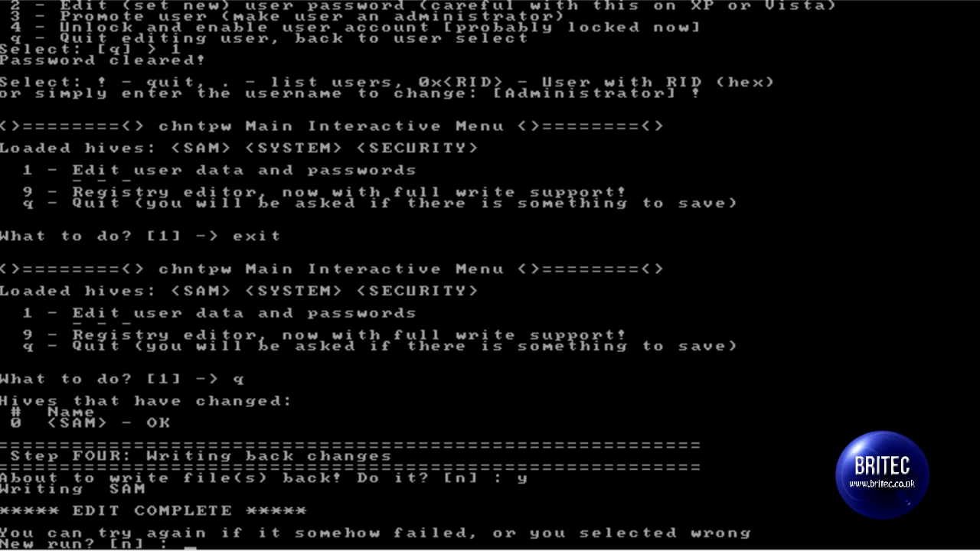
mouse_move(900, 522)
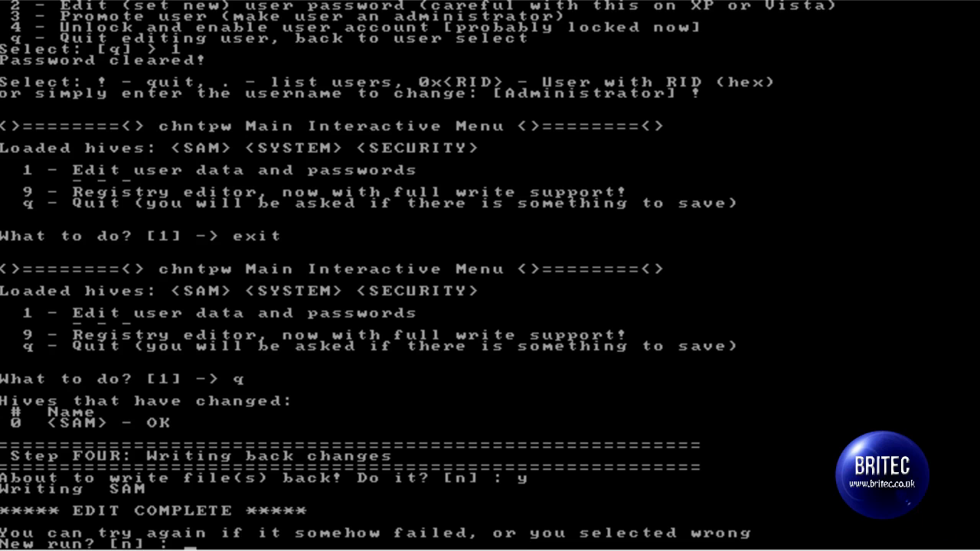
mouse_move(192, 441)
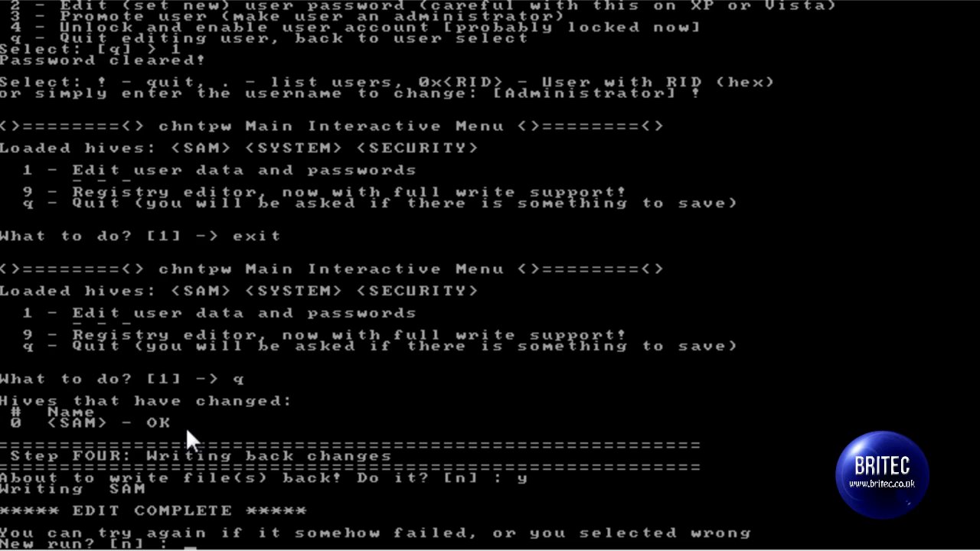